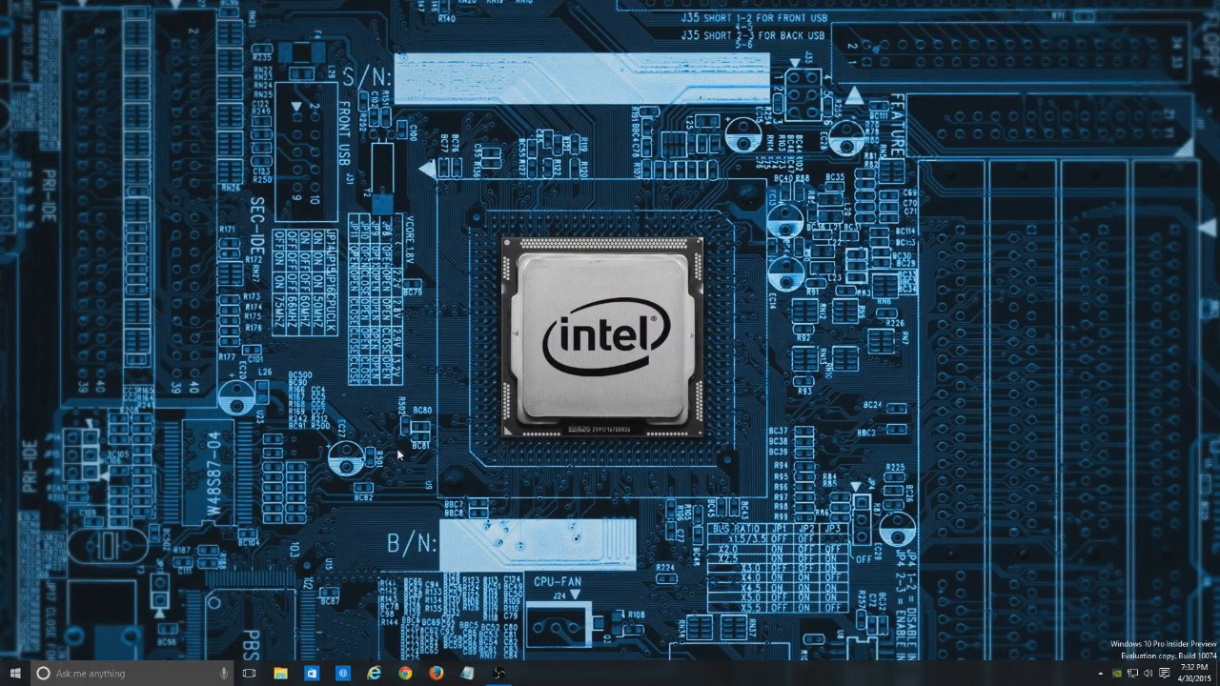
mouse_move(283, 507)
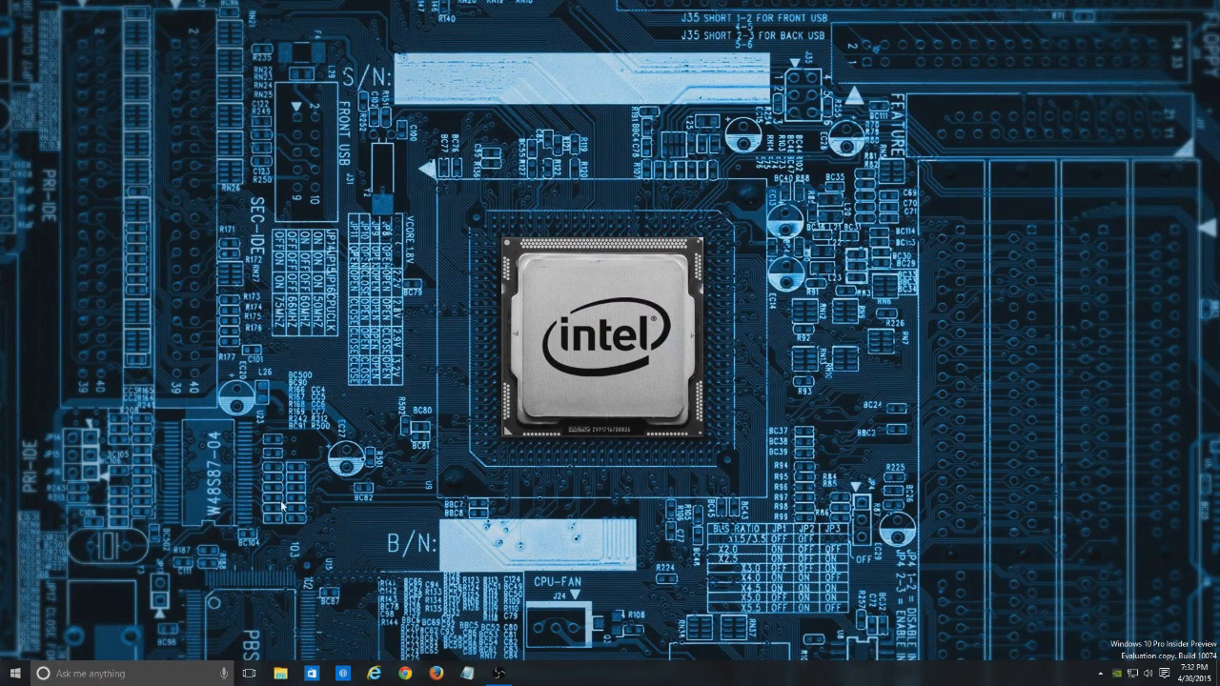
mouse_move(348, 533)
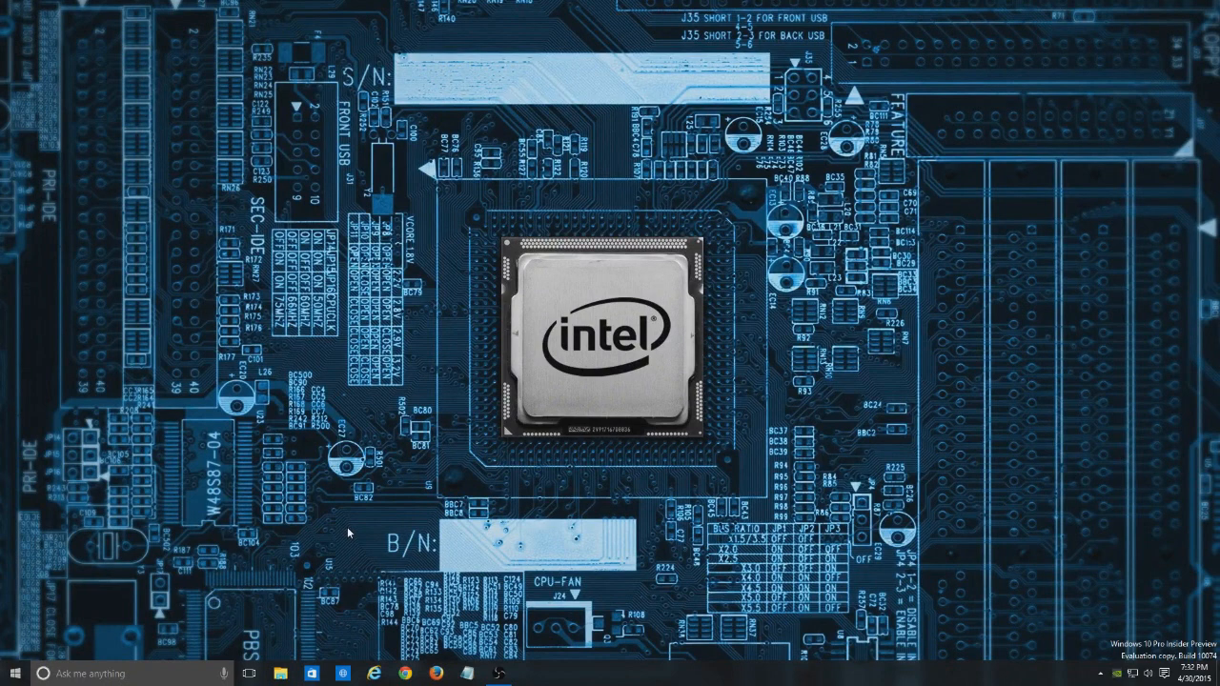
mouse_move(61, 663)
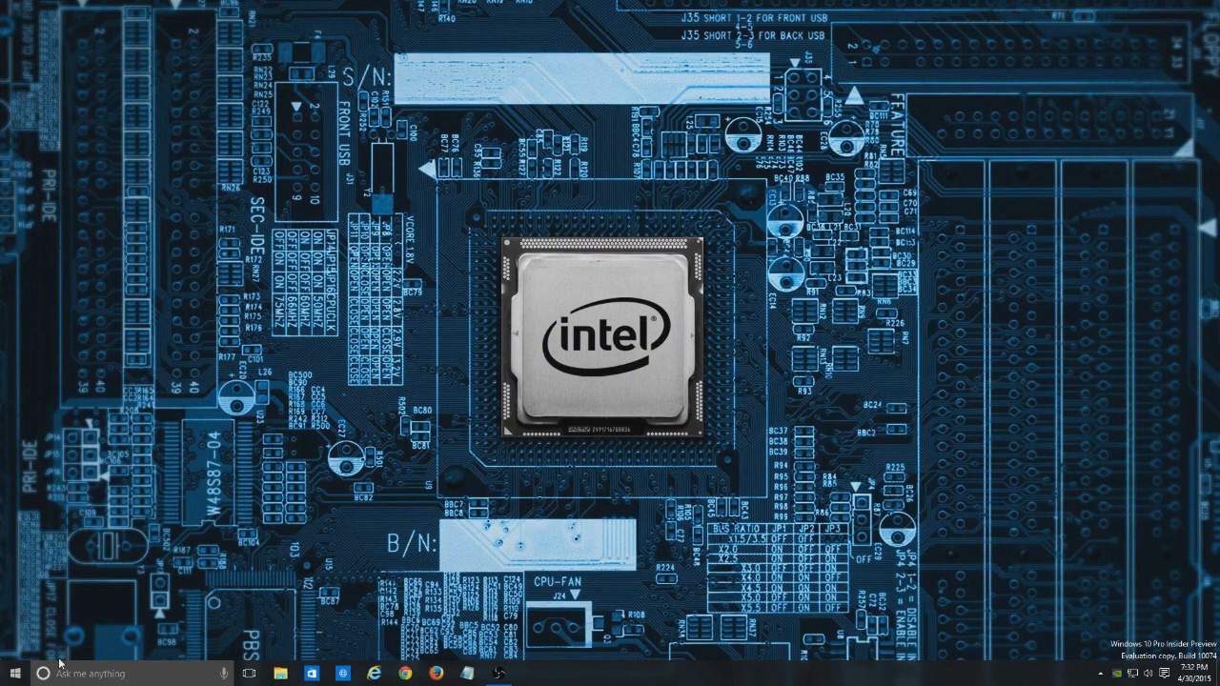
mouse_move(196, 577)
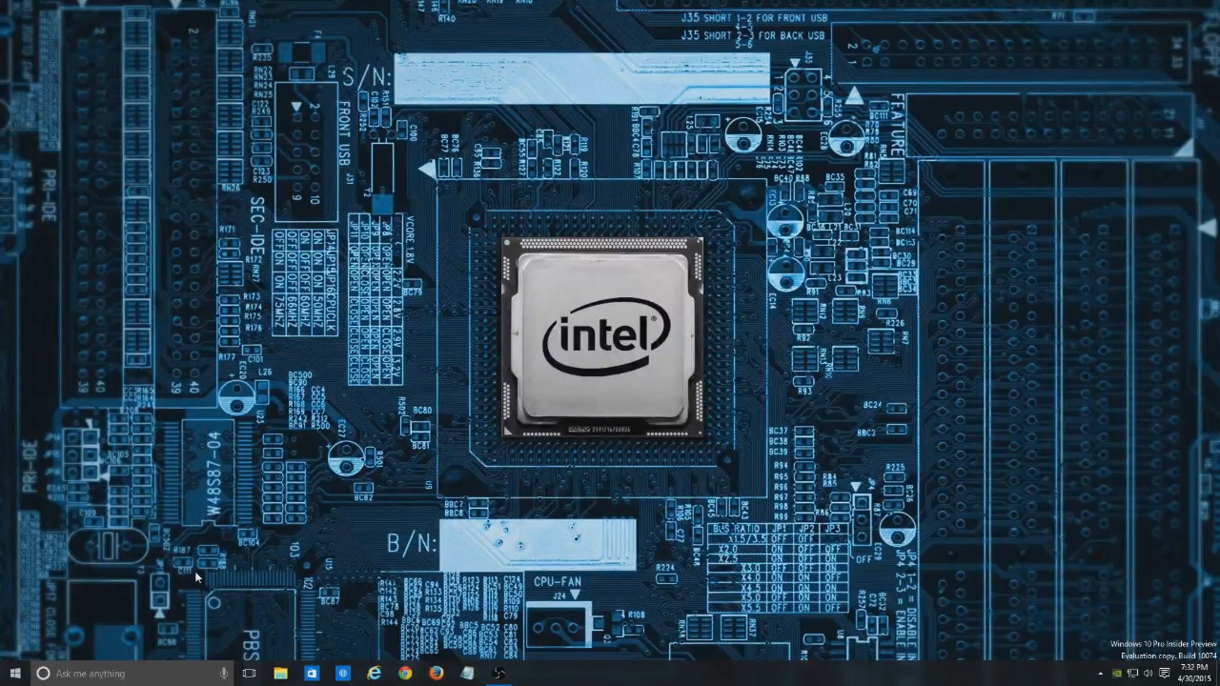
mouse_move(400, 481)
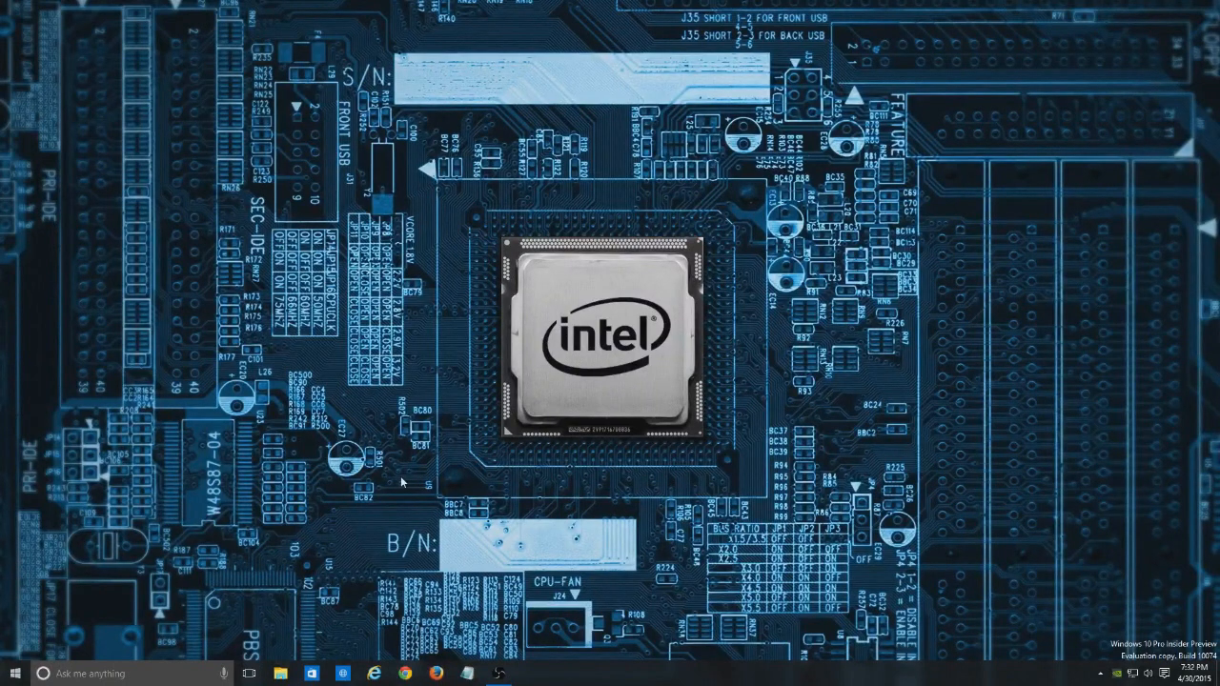
mouse_move(379, 423)
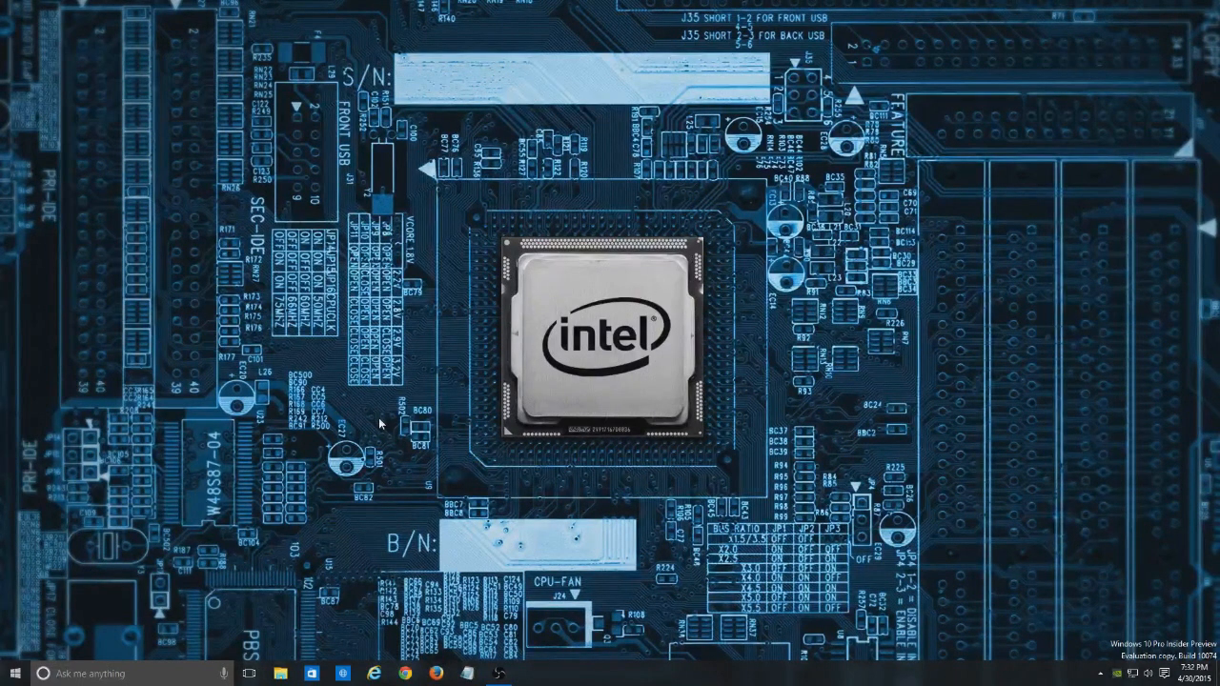
mouse_move(140, 561)
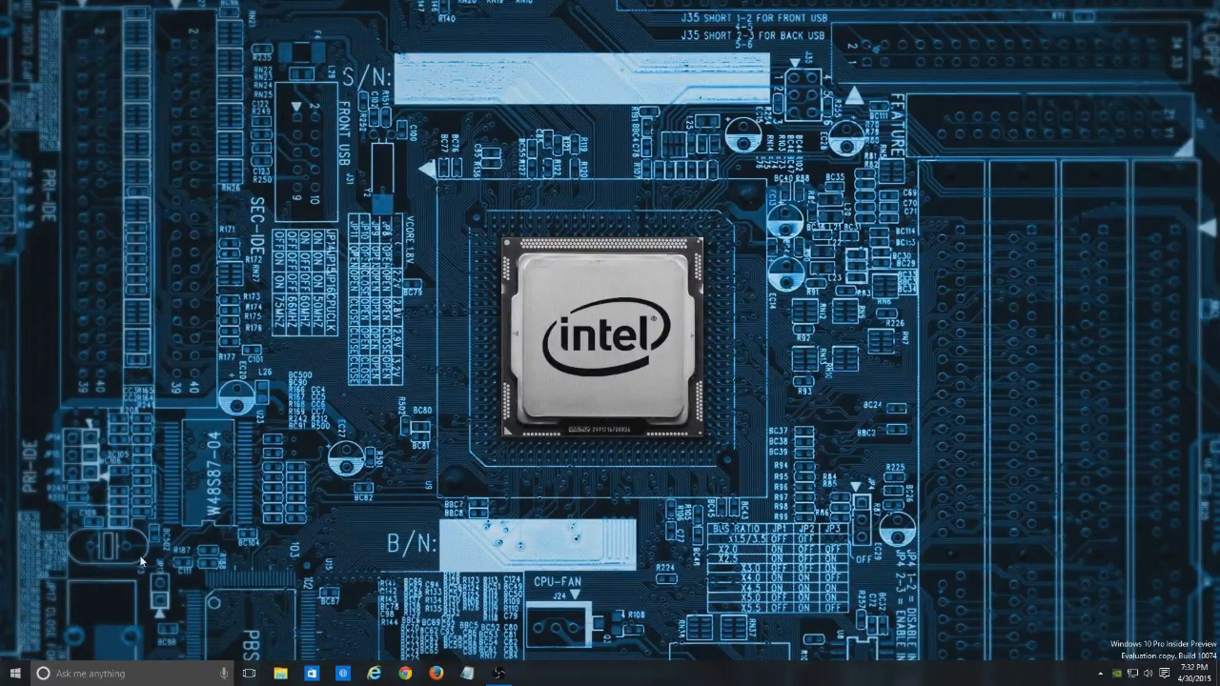
mouse_move(319, 528)
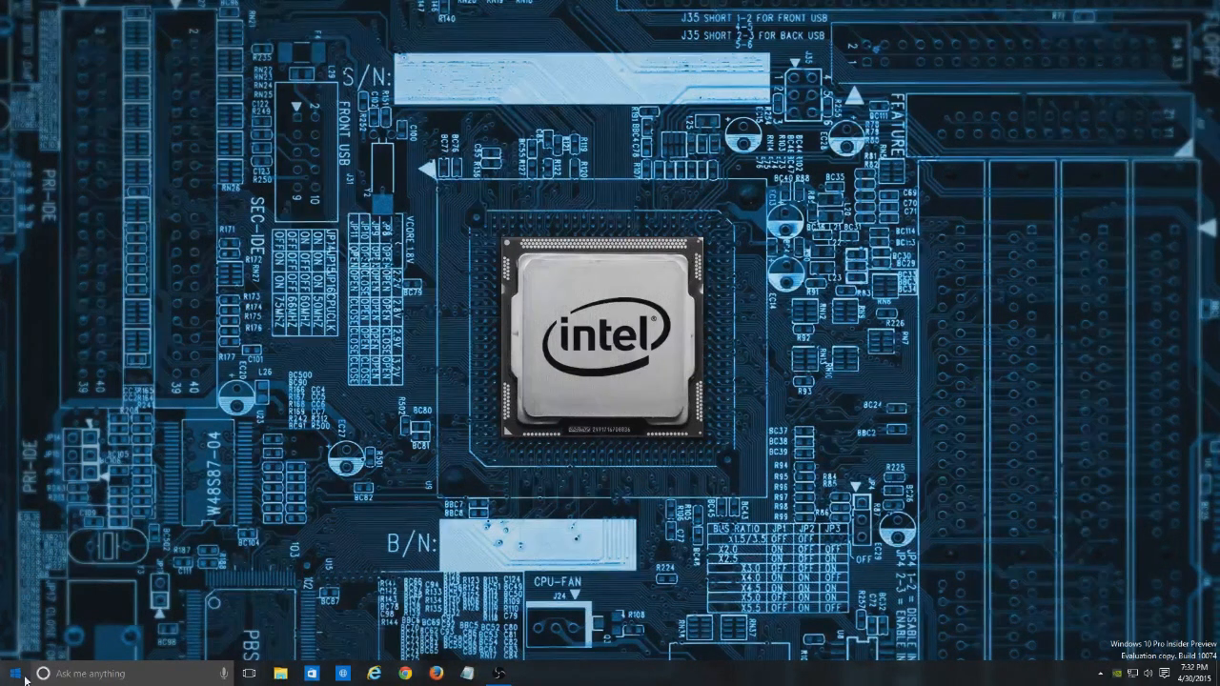
Search from the Start menu for 'Windows Features' to open Turn Windows features on or off
click(15, 672)
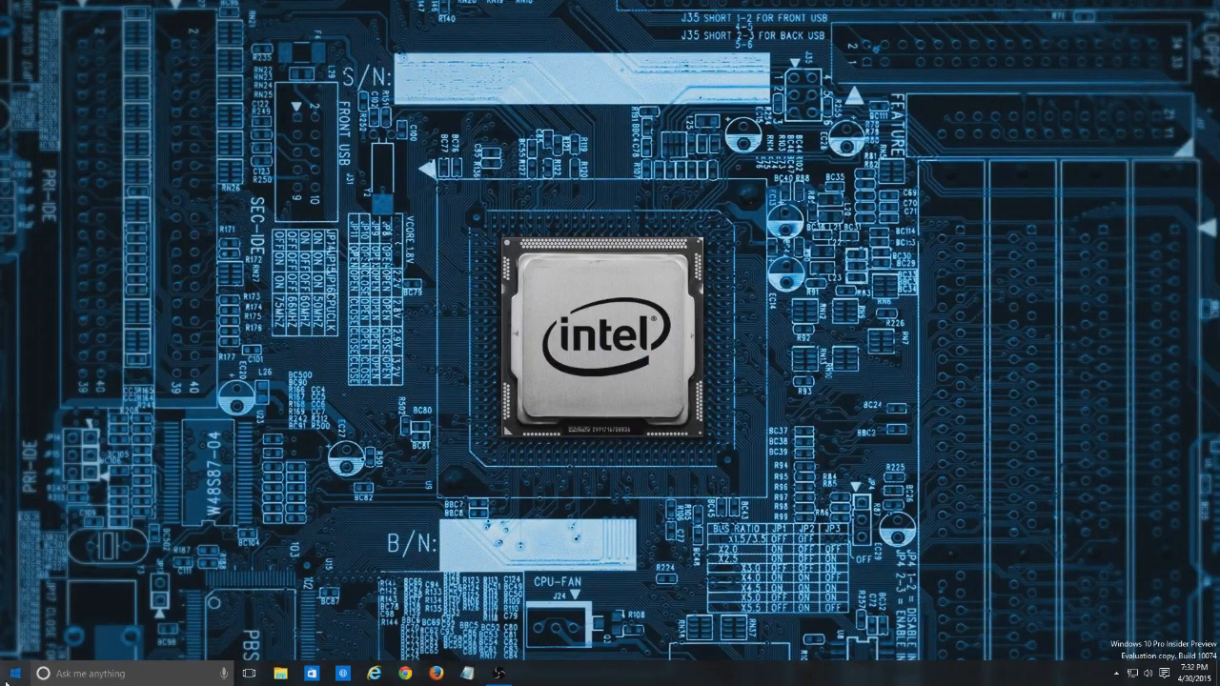
click(12, 673)
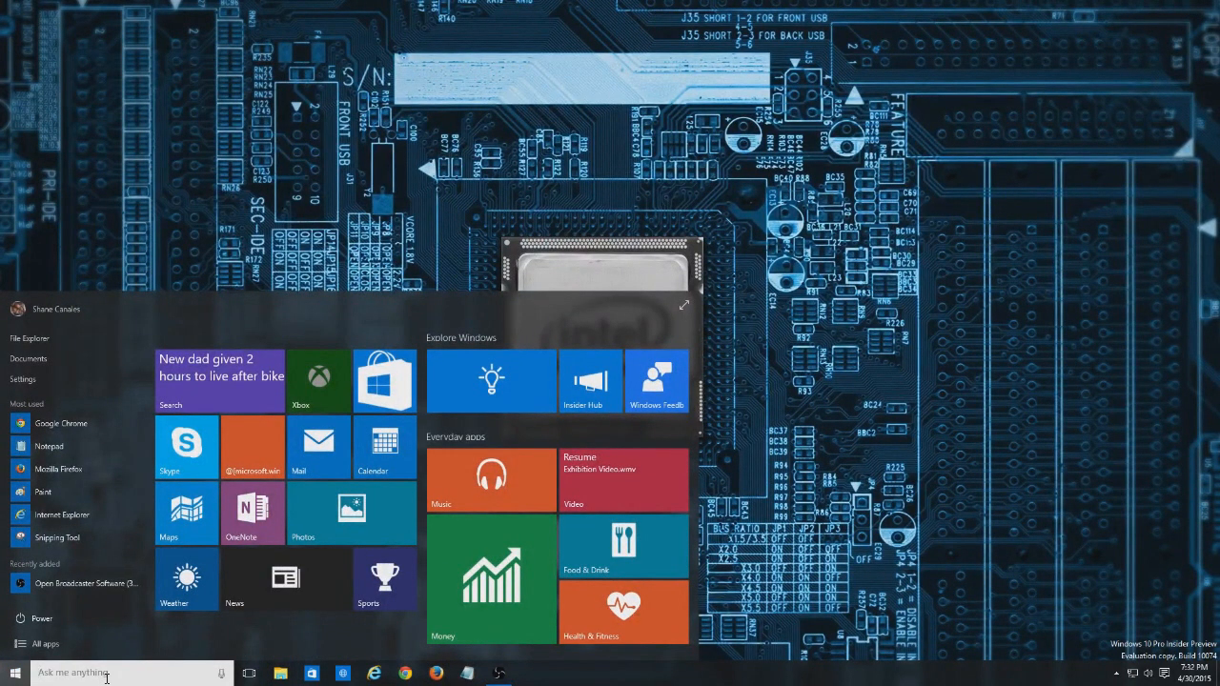
text(Windows Feat)
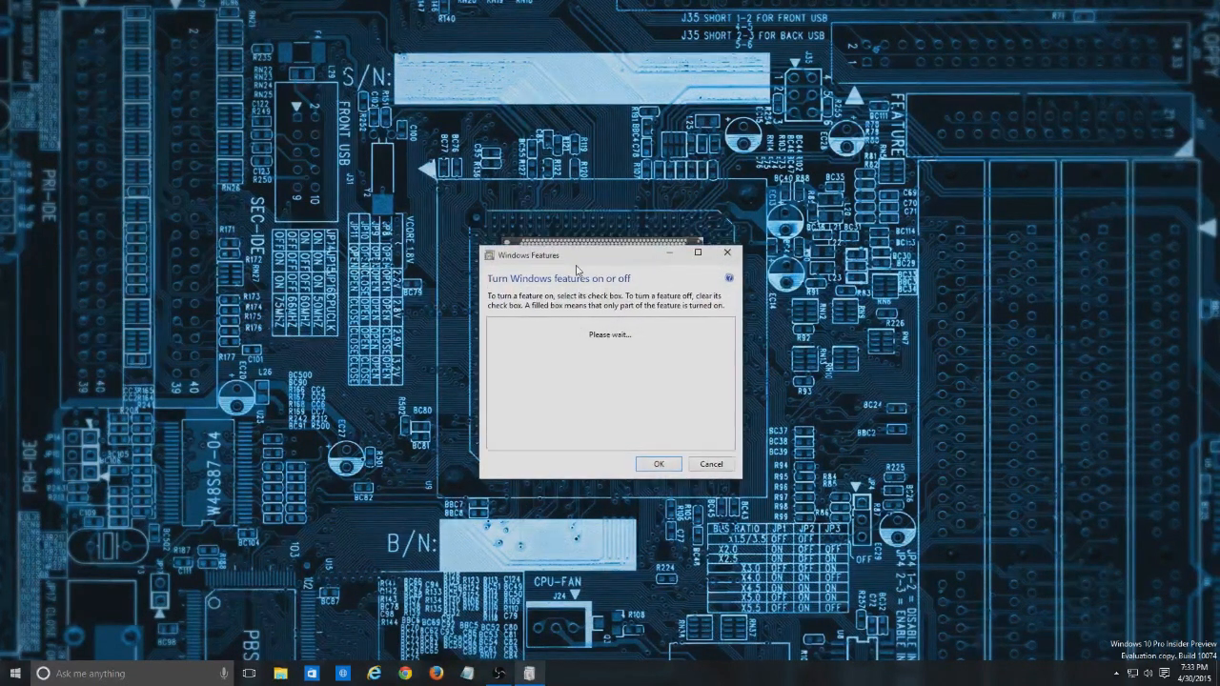
Reposition the Windows Features dialog on the desktop while its feature list loads
drag(575, 254, 398, 201)
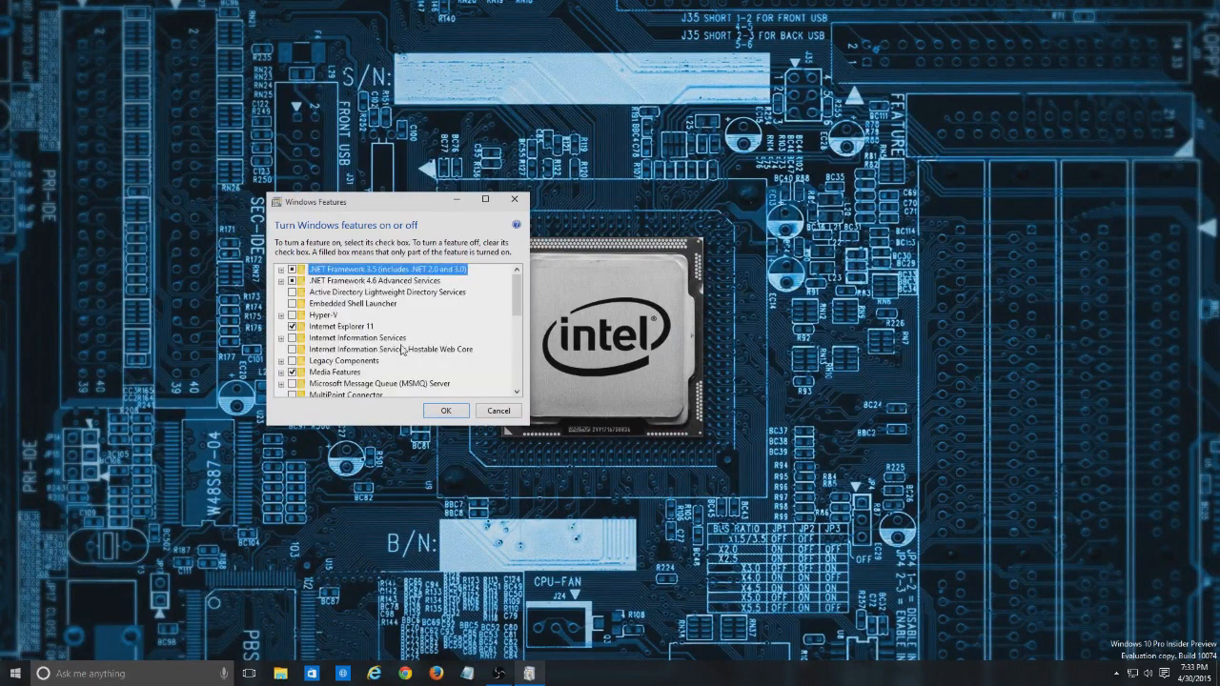
drag(316, 201, 492, 204)
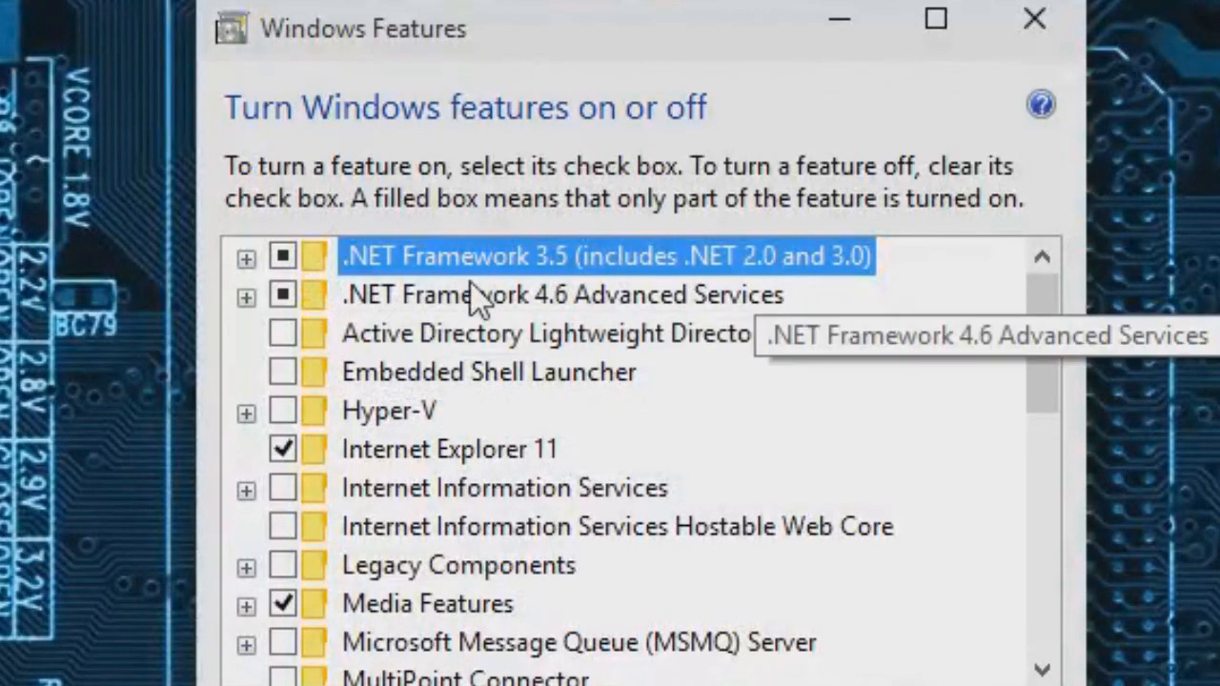
mouse_move(286, 277)
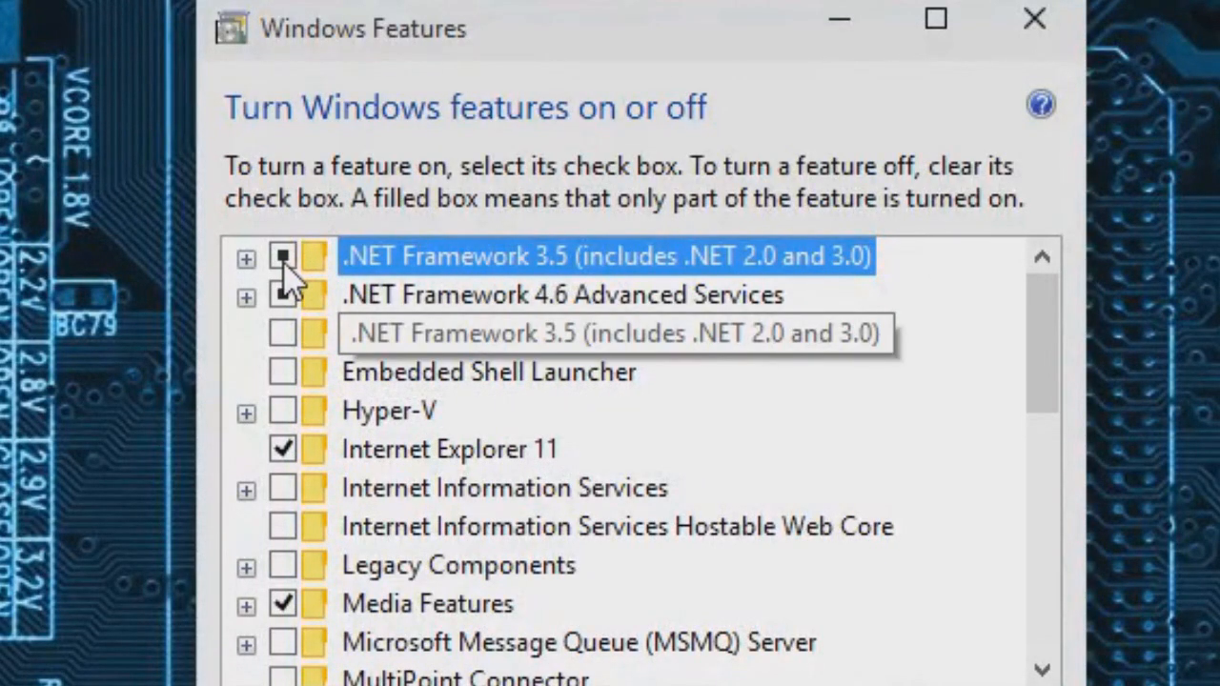